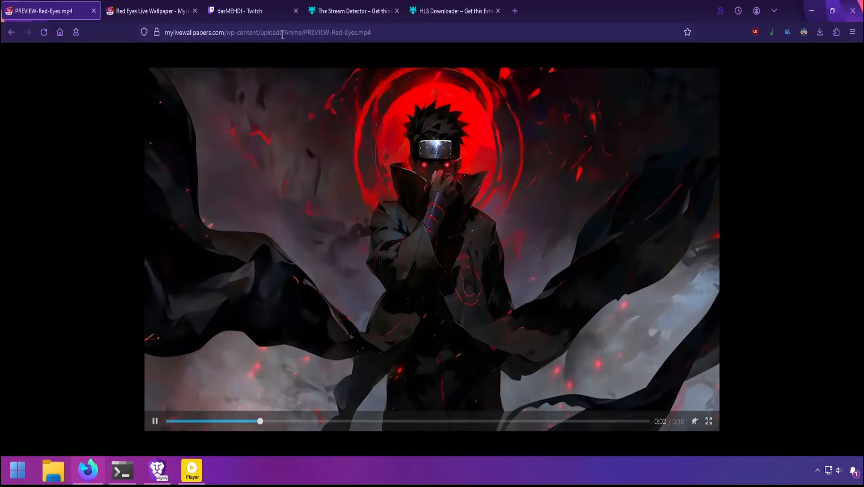
Step: Copy the PREVIEW-Red-Eyes.mp4 address and enter ffmpeg -i "<URL>" video.mp4 in PowerShell
right_click(282, 32)
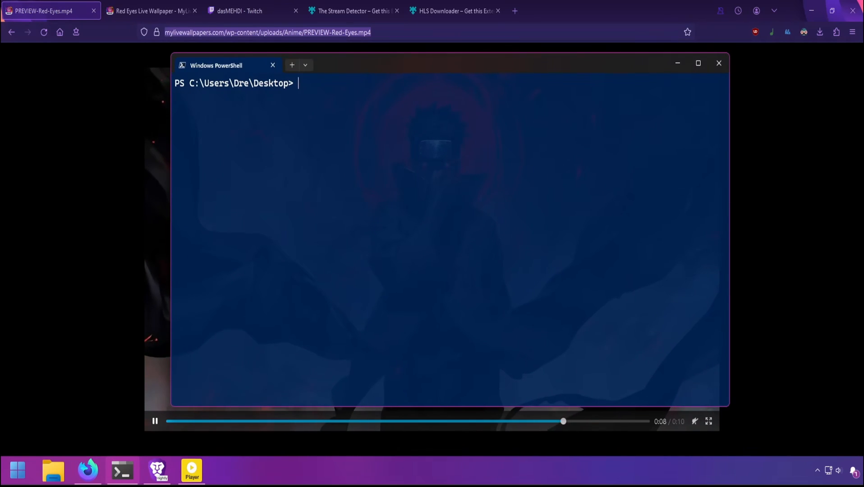
text(ffmpeg -)
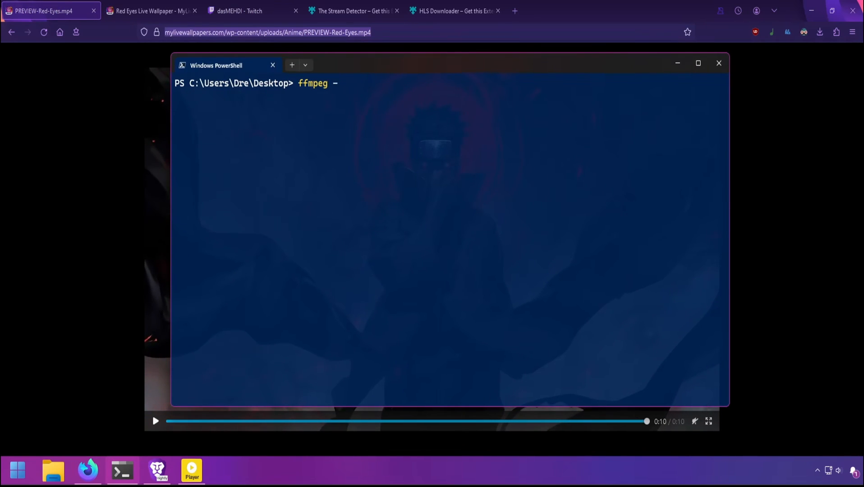
text(-i "https://mylivewallpapers.com/wp-content/uploads/Anime/PREVIEW-Red-Eyes.mp4")
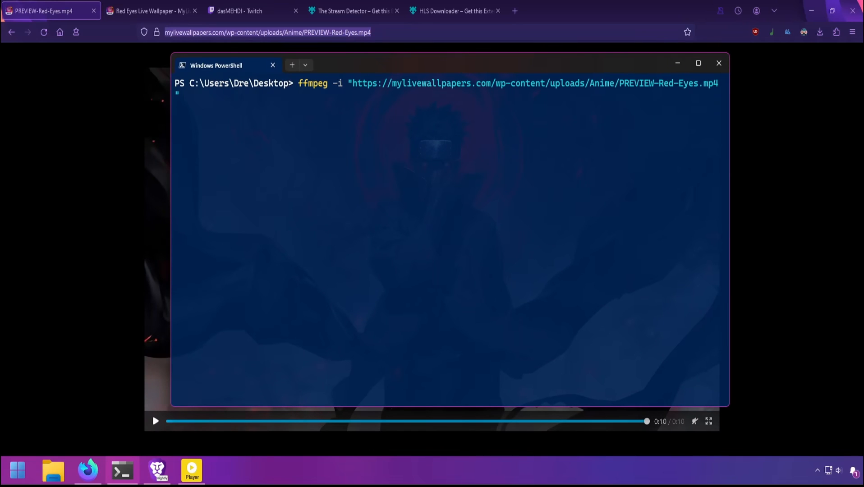
text(video.mp4)
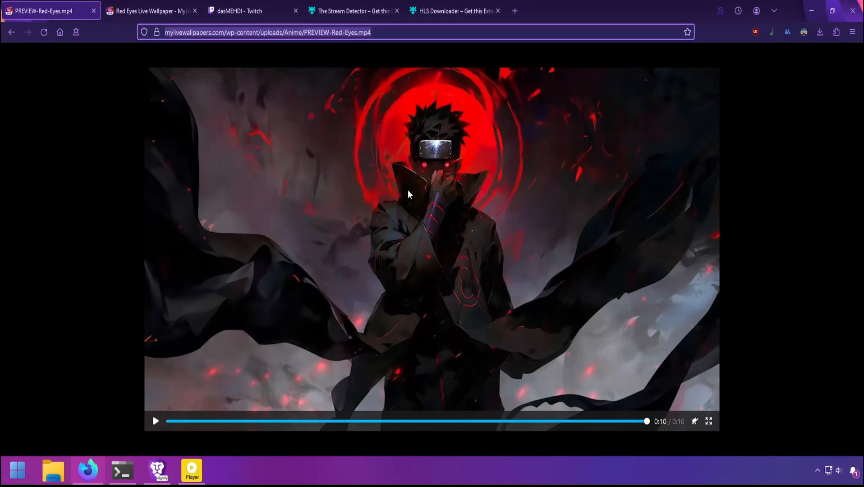
Step: Inspect the Red Eyes wallpaper page's video player element with the F12 element picker
click(151, 11)
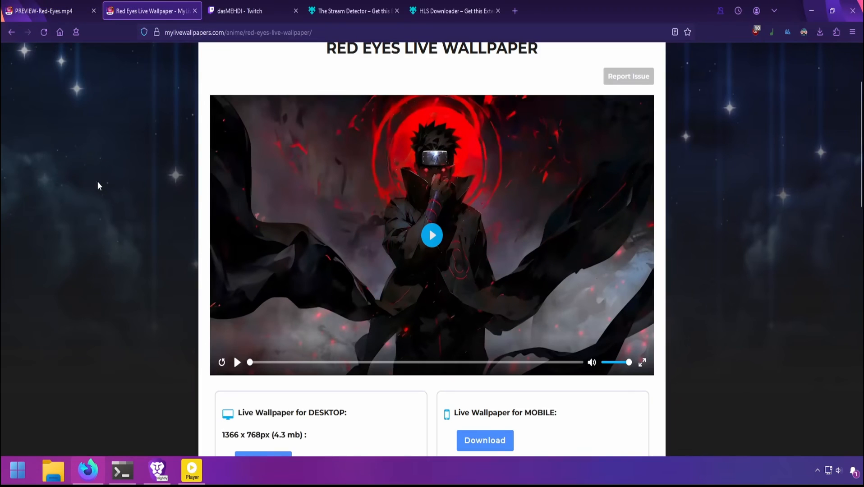
key(F12)
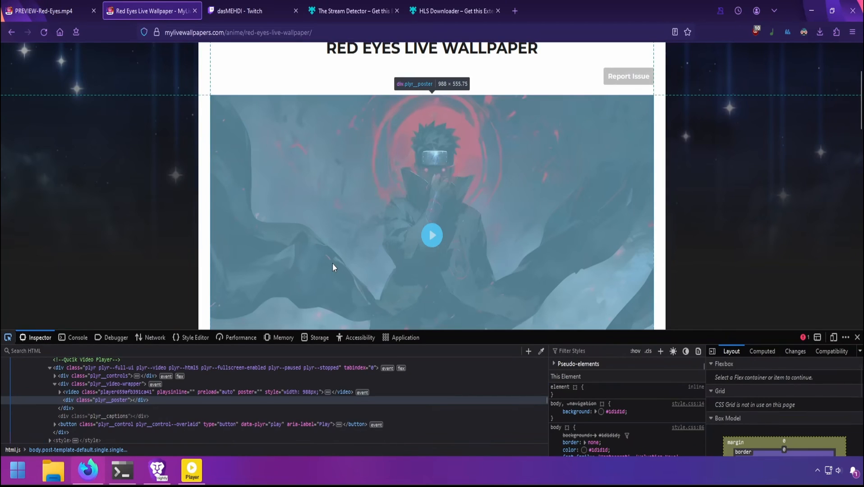
click(104, 400)
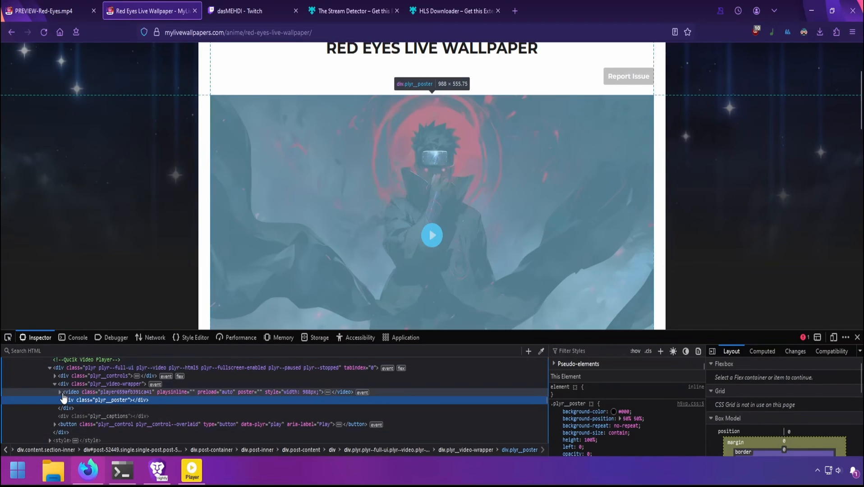
click(59, 391)
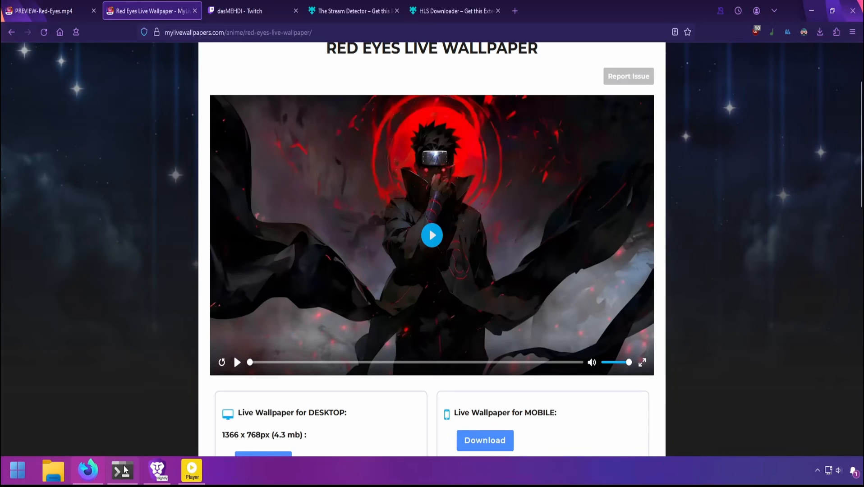
Step: Get the direct mp4 link via yt-dlp -g on the wallpaper page URL and start an ffmpeg -i command with it
text(yt-dlp -g)
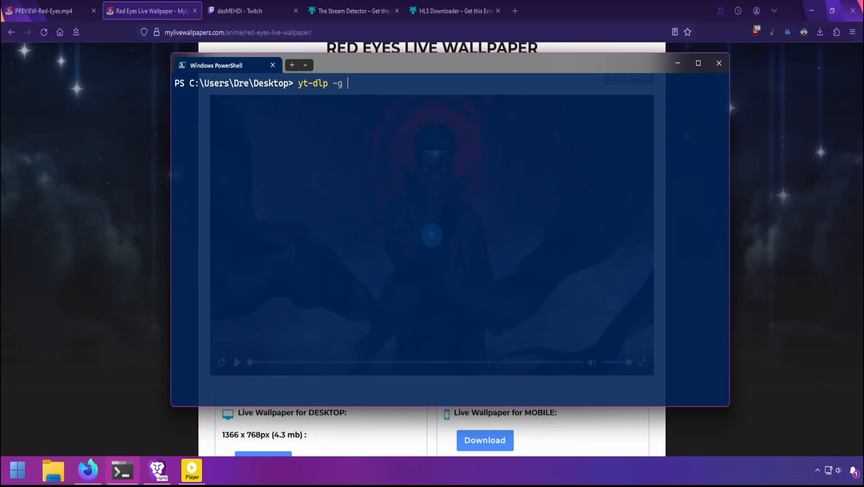
text(https://mylivewallpapers.com/anime/red-eyes-live-wallpaper/)
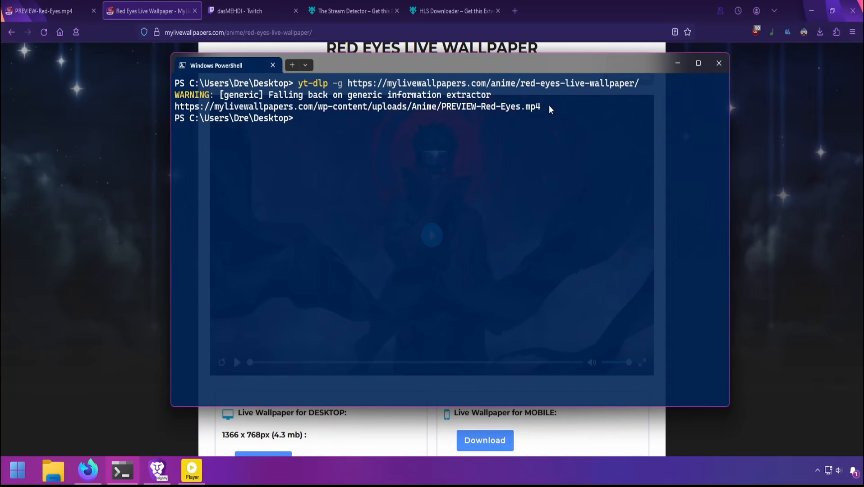
drag(174, 106, 543, 107)
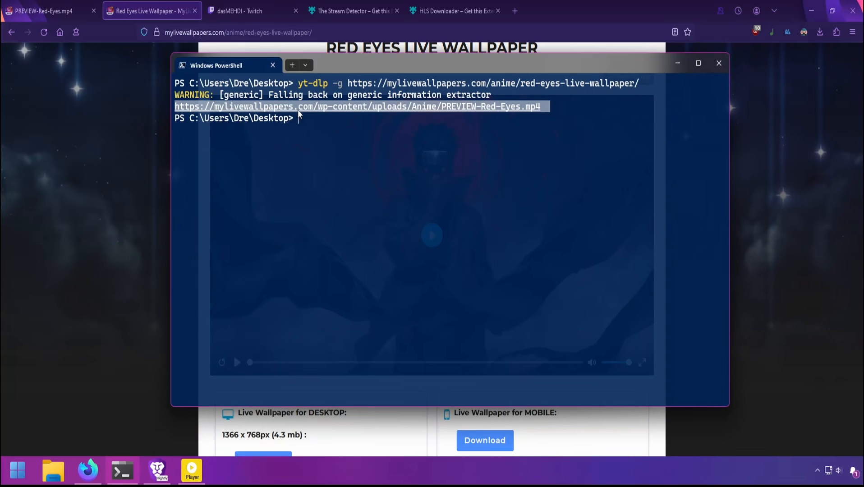
text(ffmpeg -i "https://mylivewallpapers.com/wp-content/uploads/Anime/PREVIEW-Red-Eyes.mp4" video.mp4)
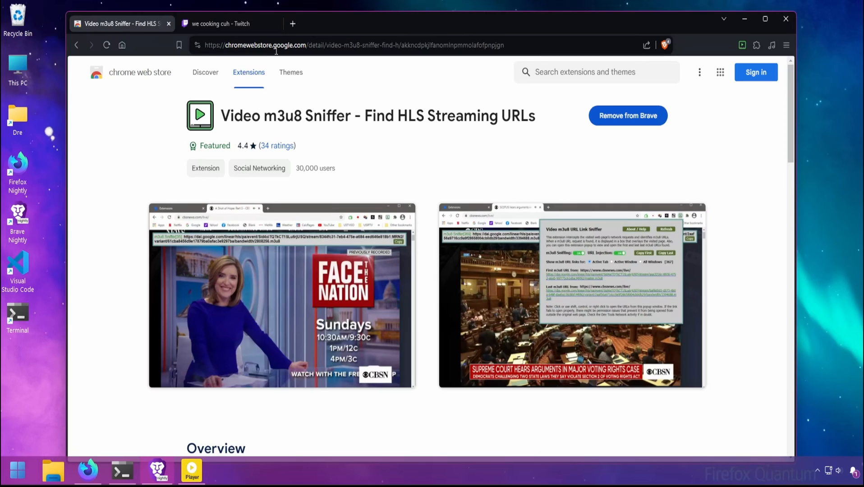
click(225, 23)
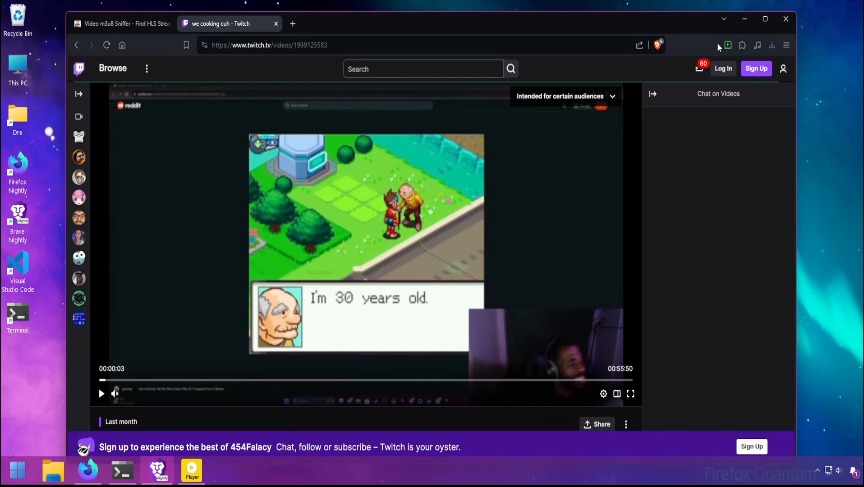
click(727, 45)
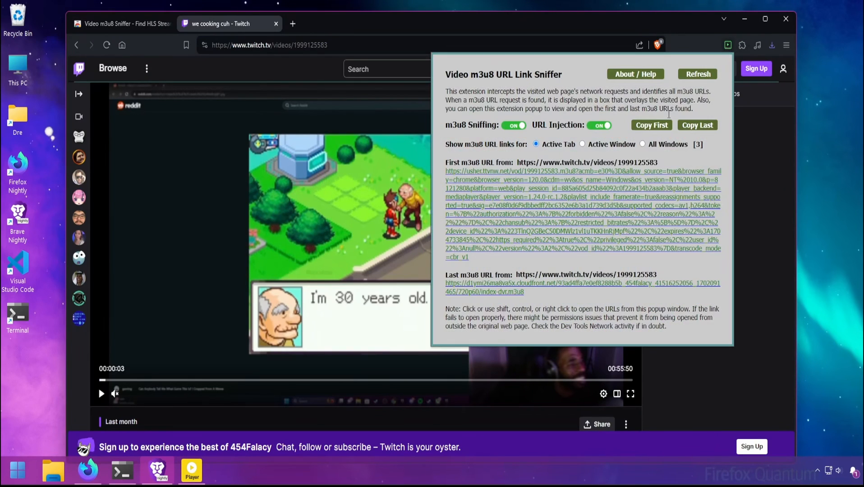
mouse_move(651, 125)
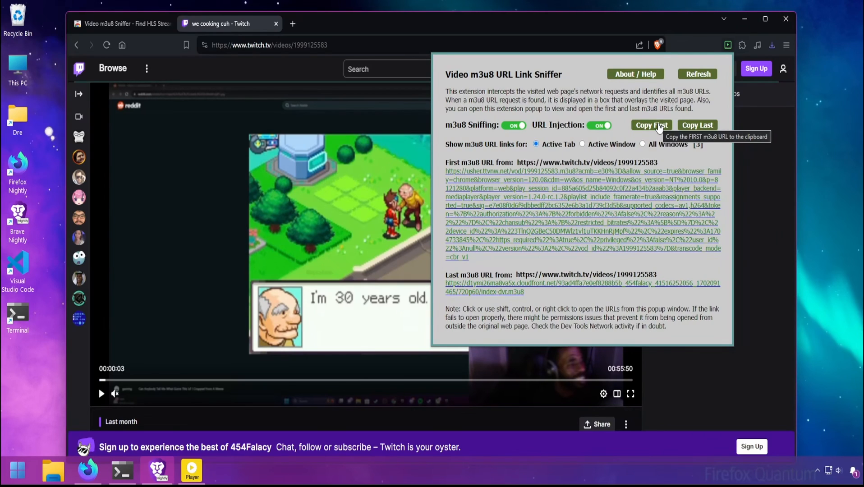
text(ffmpeg -i)
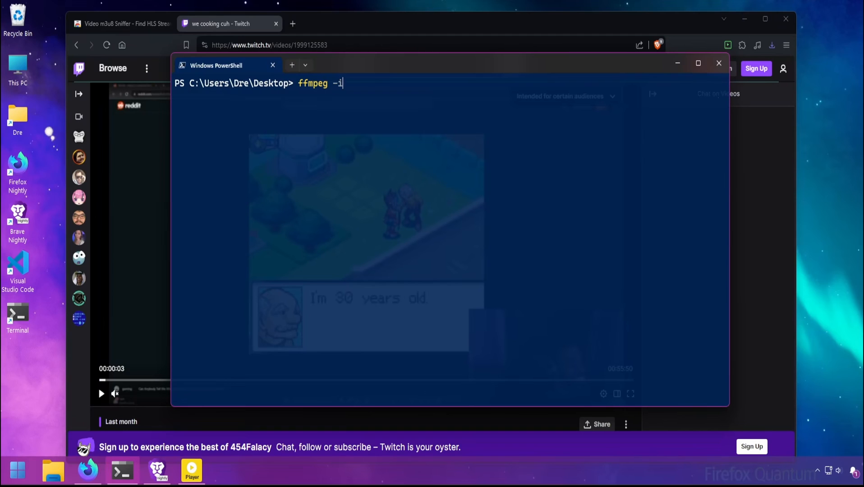
text("https://usher.ttvnw.net/vod/1999125583.m3u8)
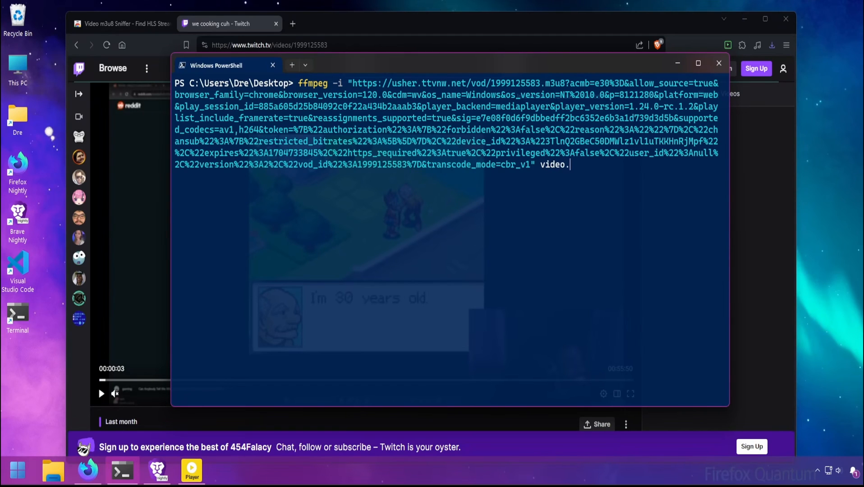
key(enter)
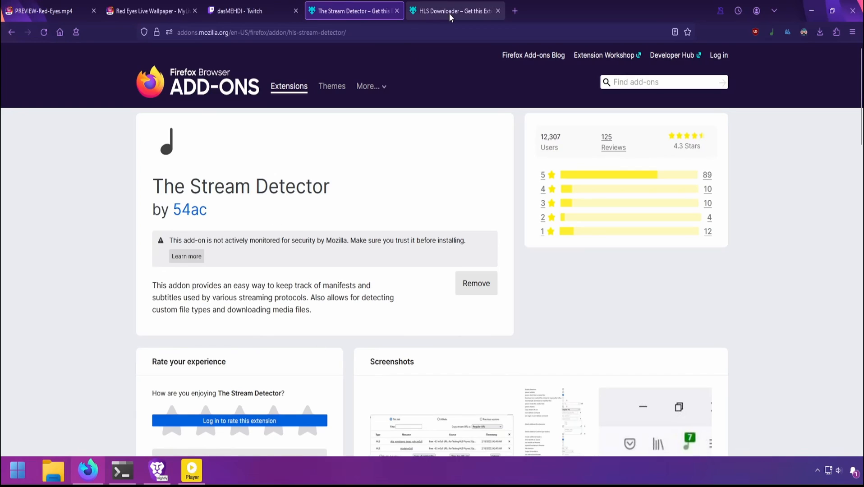
Step: Review the HLS Downloader add-on page, then switch to the dasMEHDI Twitch channel
click(453, 11)
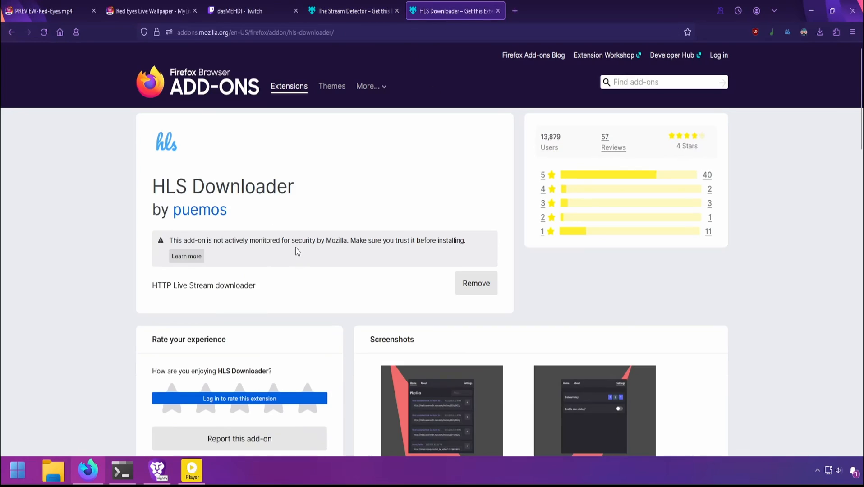
mouse_move(255, 266)
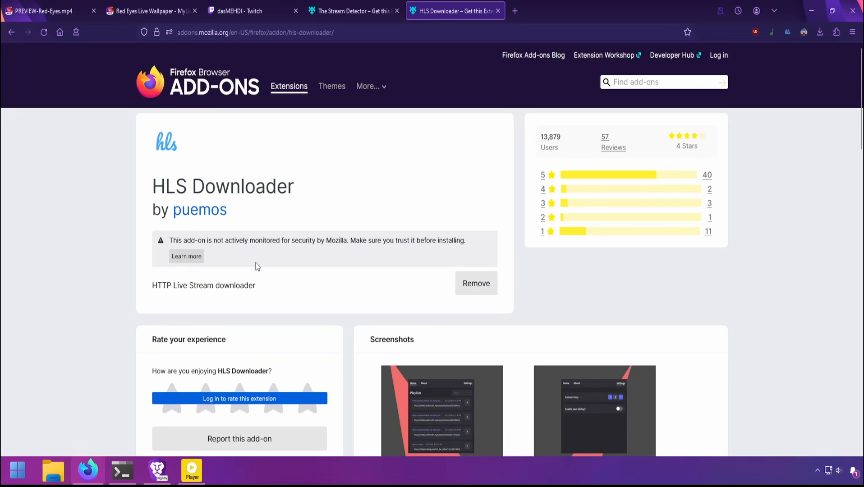
mouse_move(309, 265)
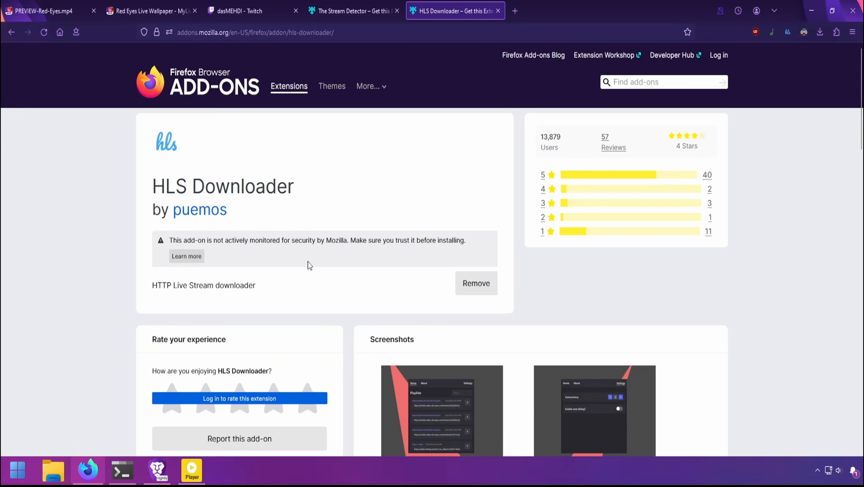
mouse_move(275, 238)
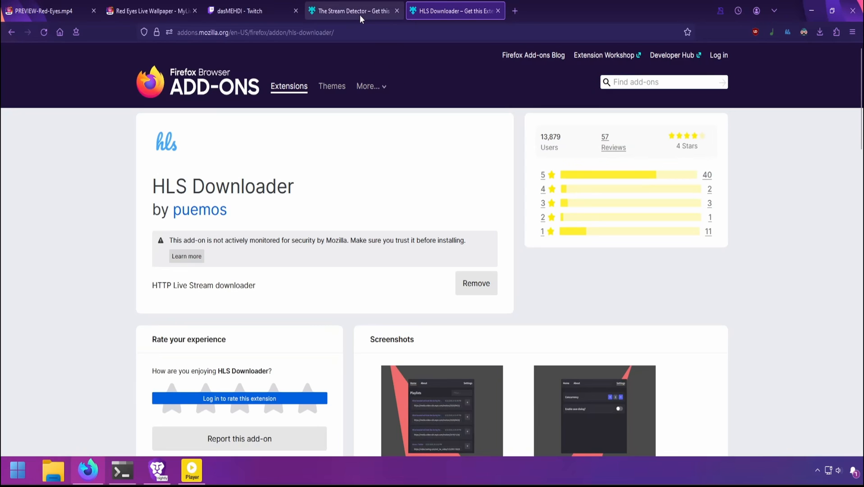
click(253, 11)
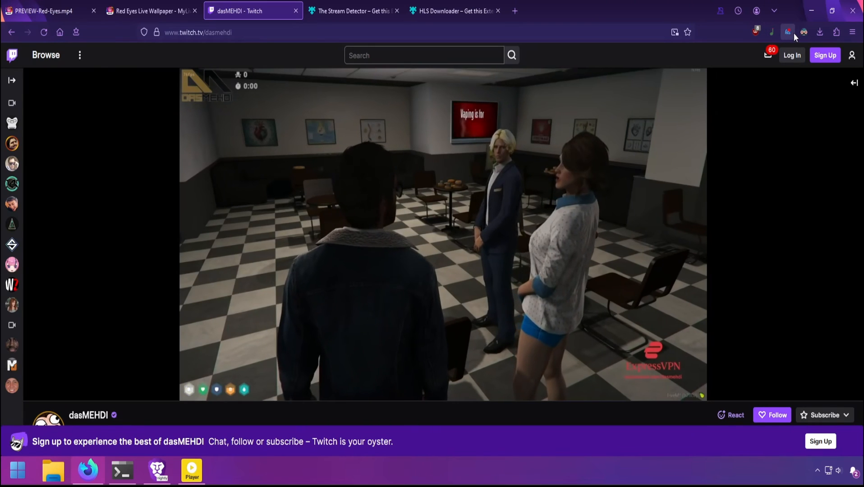
Step: Copy the newest dasmehdi m3u8 URL from HLS Downloader and enter ffmpeg -i "<URL>" video2.mp4
click(788, 32)
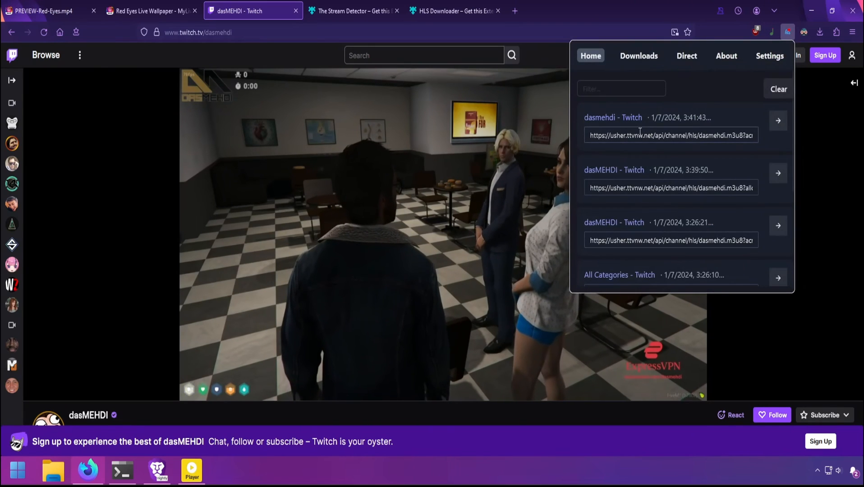
click(671, 136)
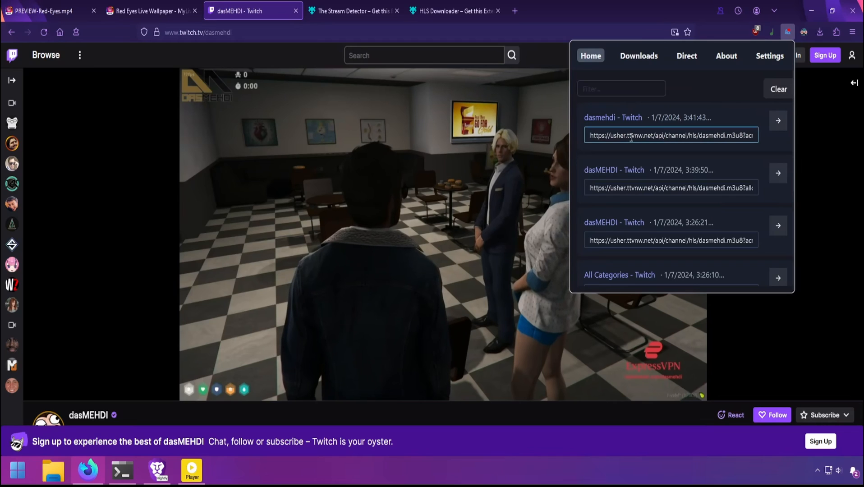
right_click(671, 135)
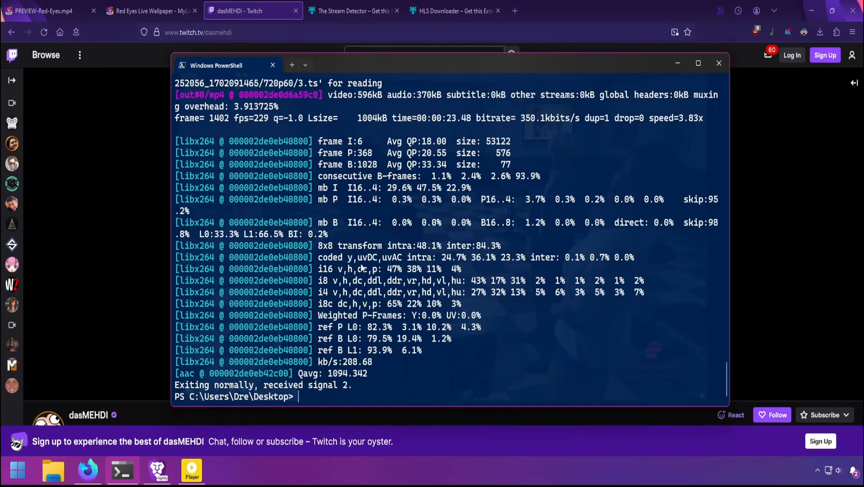
text(ffmpeg -i "https://usher.ttvnw.net/api/channel/hls/dasmehdi.m3u8?acmb=e30%3D&allow_so)
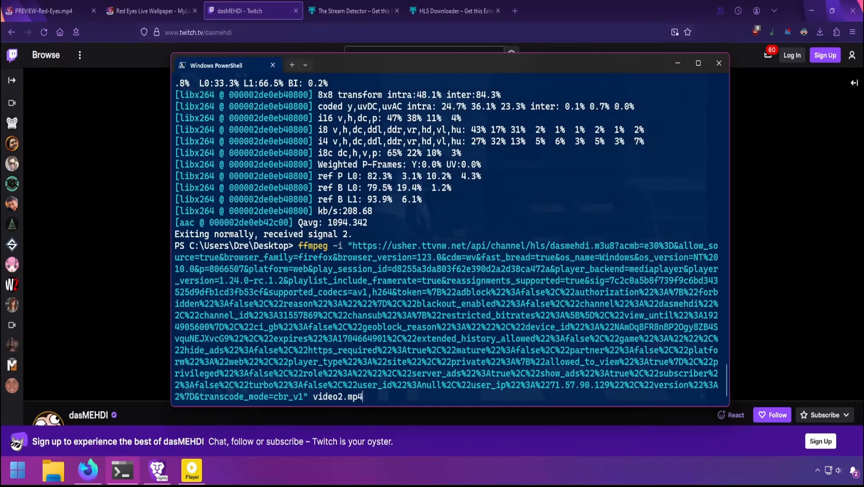
click(719, 63)
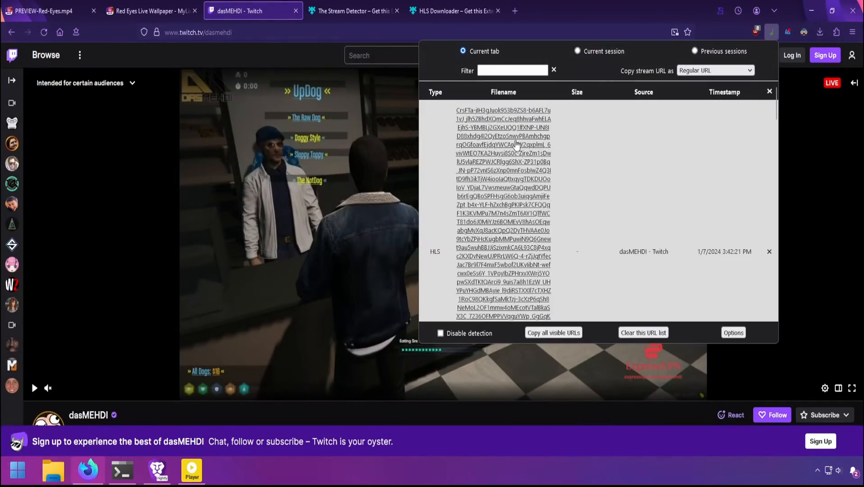
Step: Copy the detected dasMEHDI HLS stream as an FFmpeg command in The Stream Detector and paste it into PowerShell
click(714, 70)
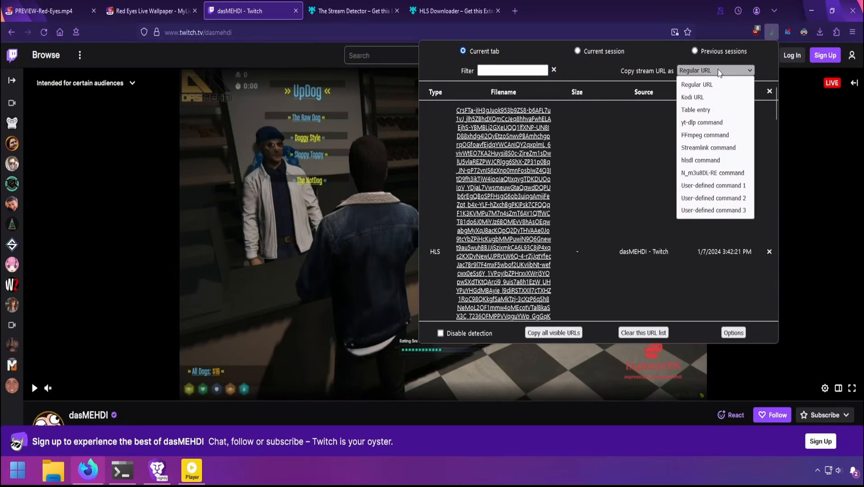
click(704, 135)
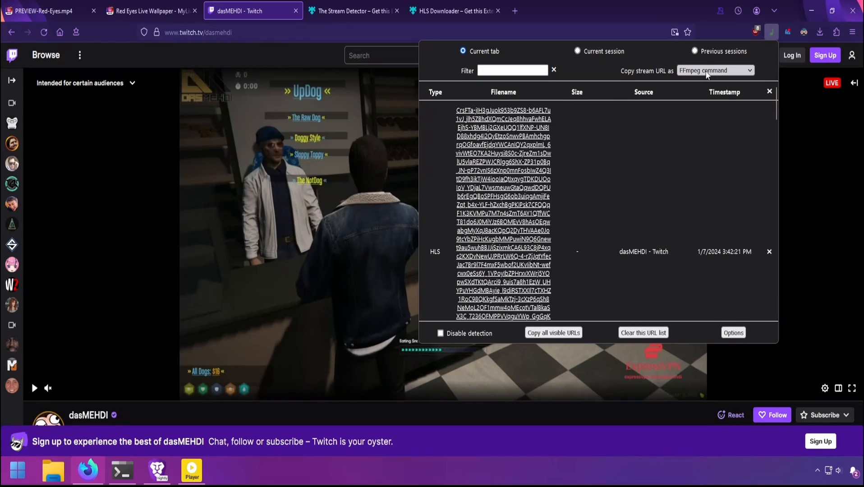
click(553, 332)
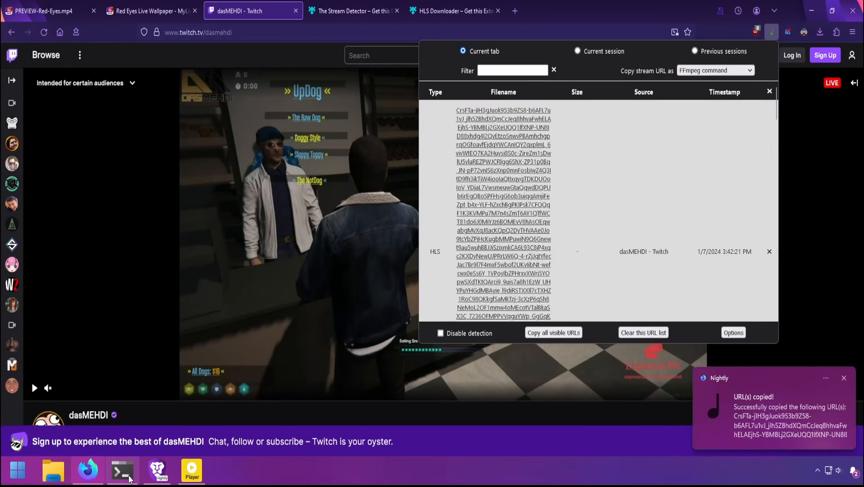
click(121, 471)
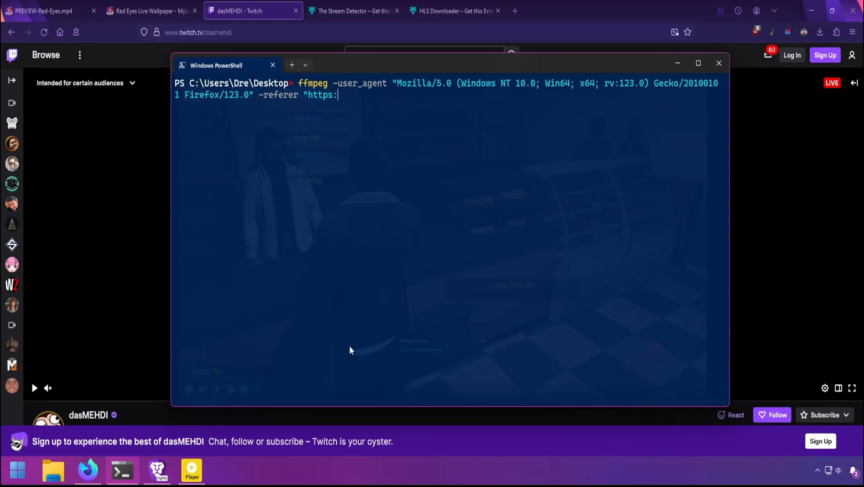